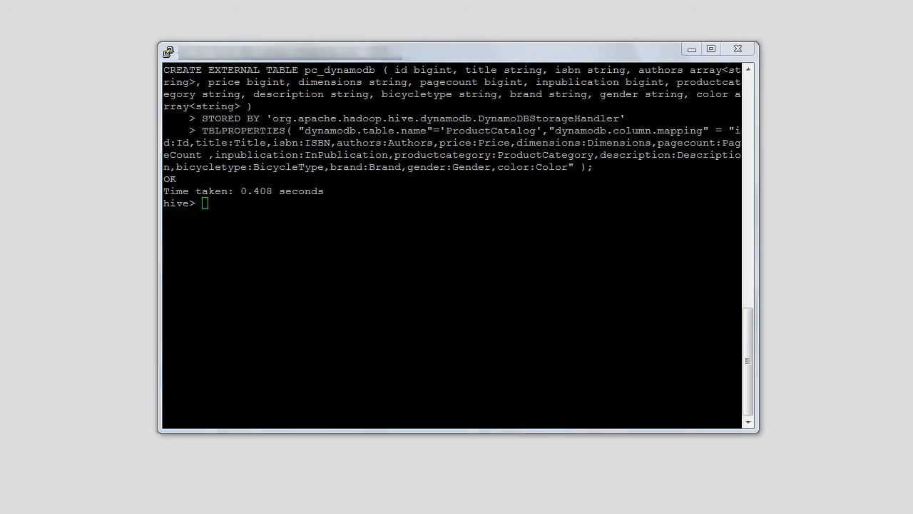
Step: Create external table pc_s3 at s3://myawsbucket1/catalog/ and copy pc_dynamodb rows into it
key(Return)
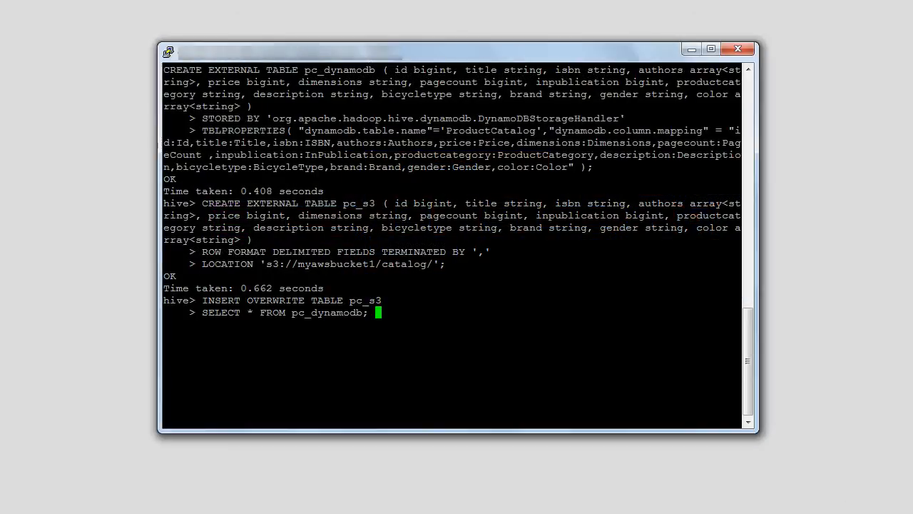
key(Return)
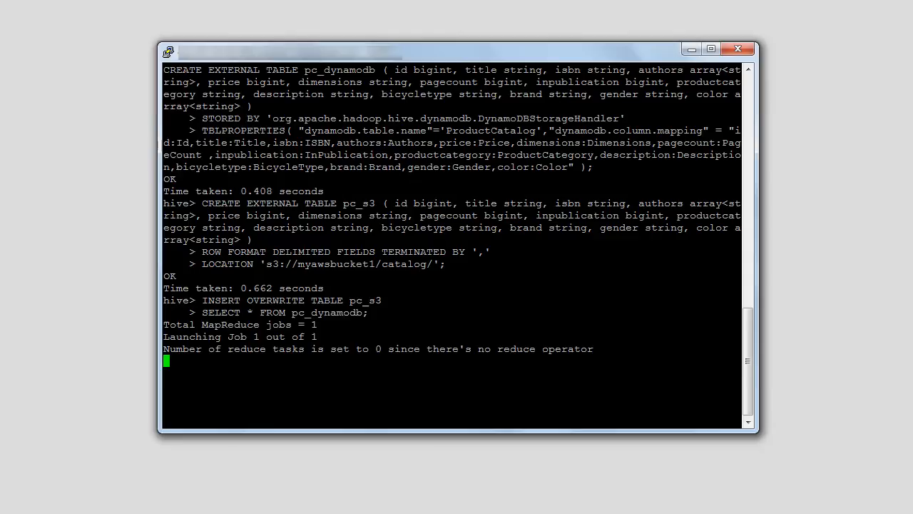
scroll(down, 3)
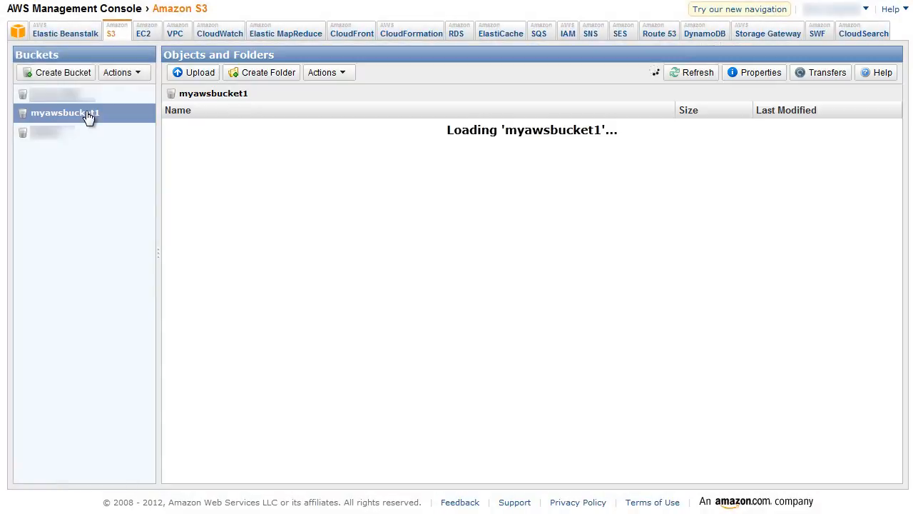
mouse_move(89, 116)
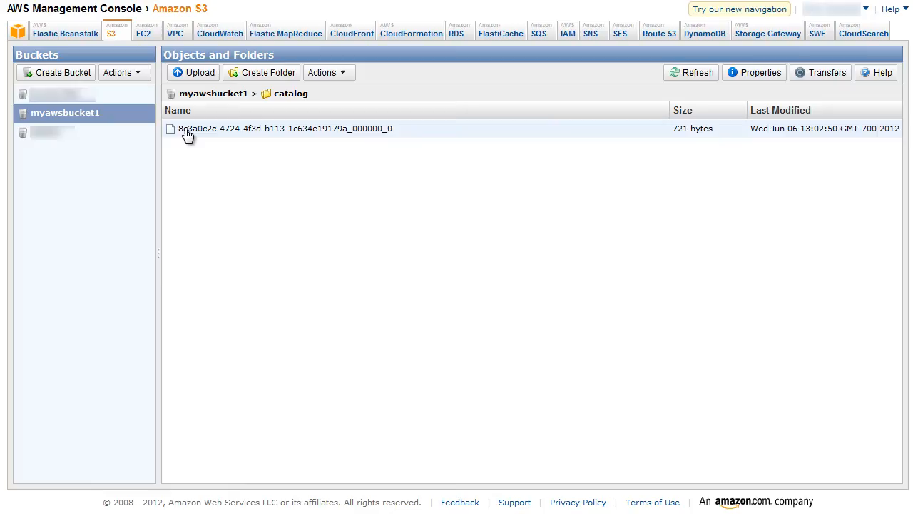
Step: Open the exported 721-byte data file in myawsbucket1's catalog folder
double_click(284, 128)
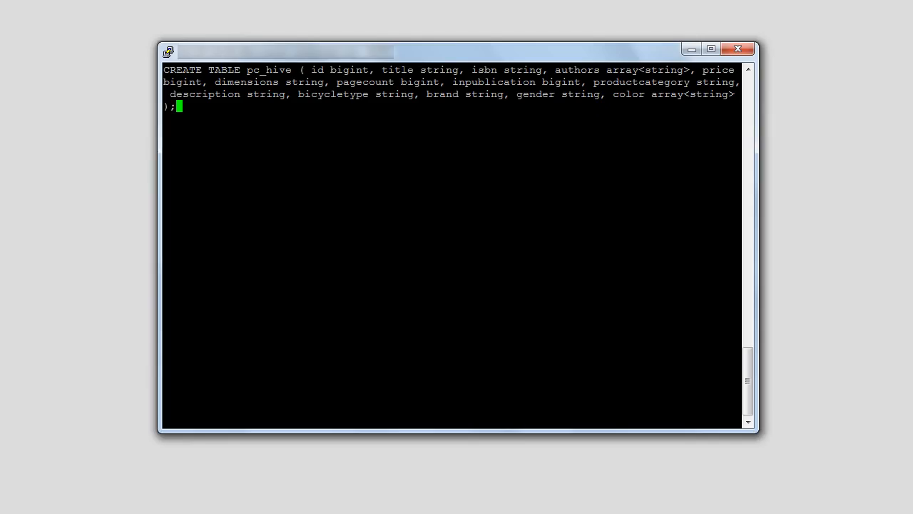
Step: Create native table pc_hive with columns id bigint, title string, through color array<string>
key(Return)
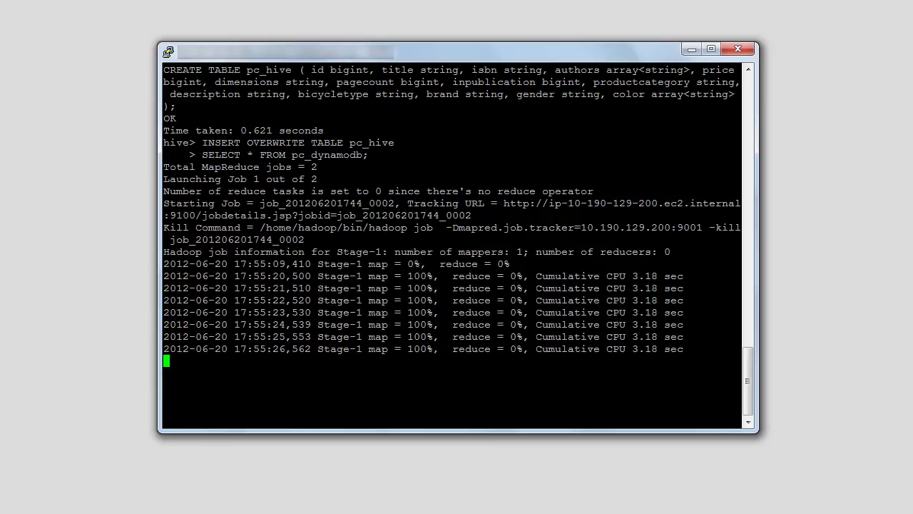
Step: Confirm 8 rows loaded into pc_hive, then run the ProductCategory count query
scroll(down, 3)
text(GROUP BY ProductCategory;)
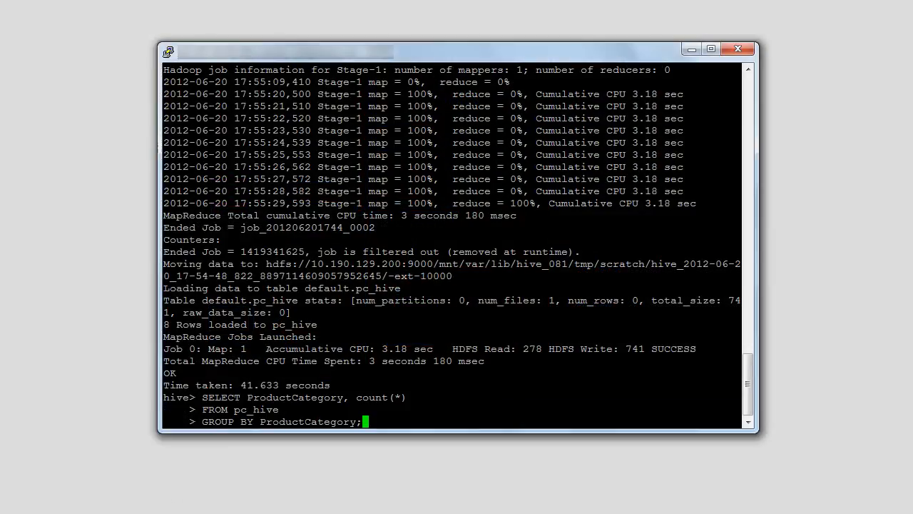
key(Return)
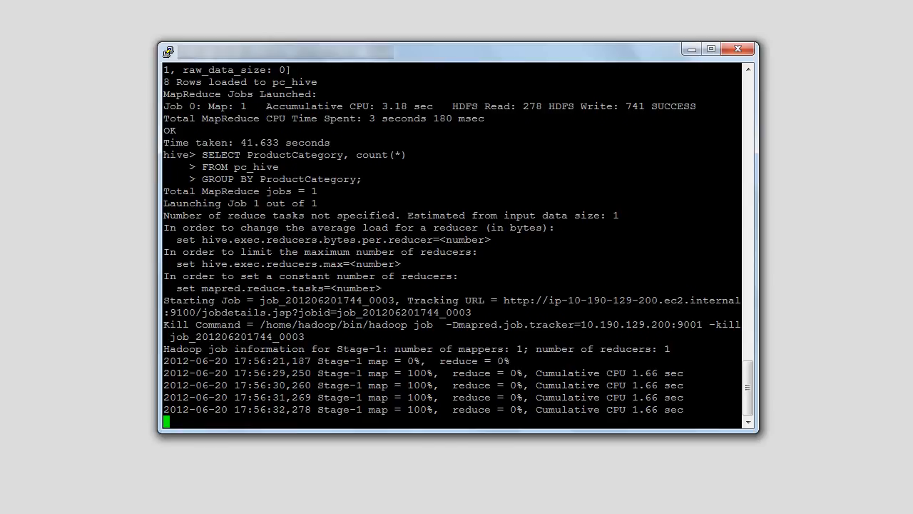
Step: Scroll through the count job's progress until mapping finishes and reduce is pending
scroll(down, 3)
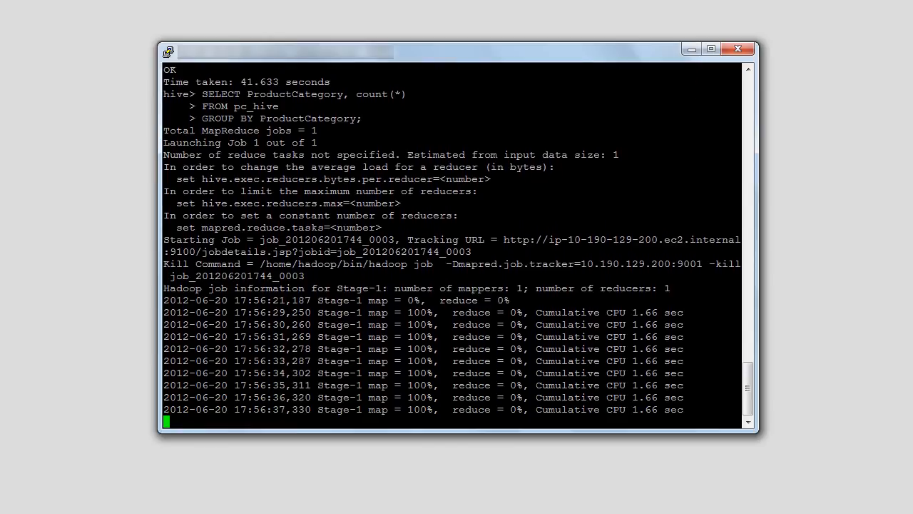
scroll(down, 3)
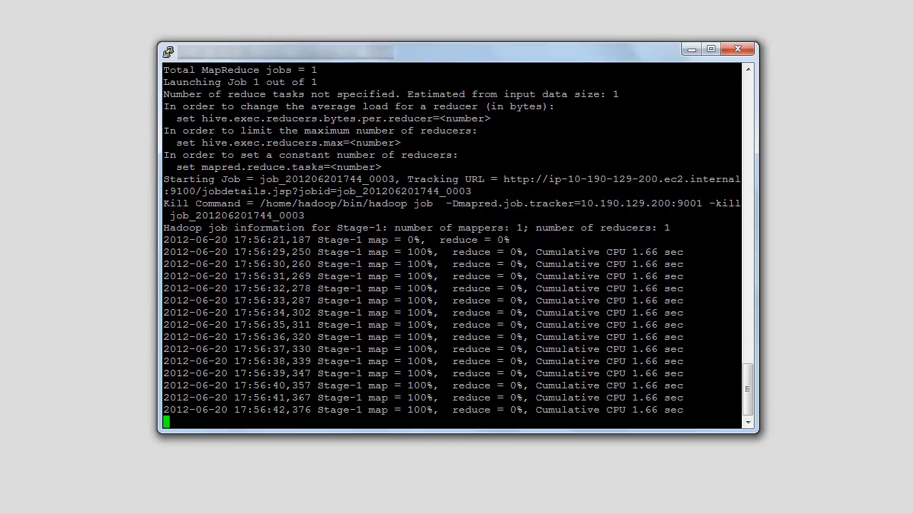